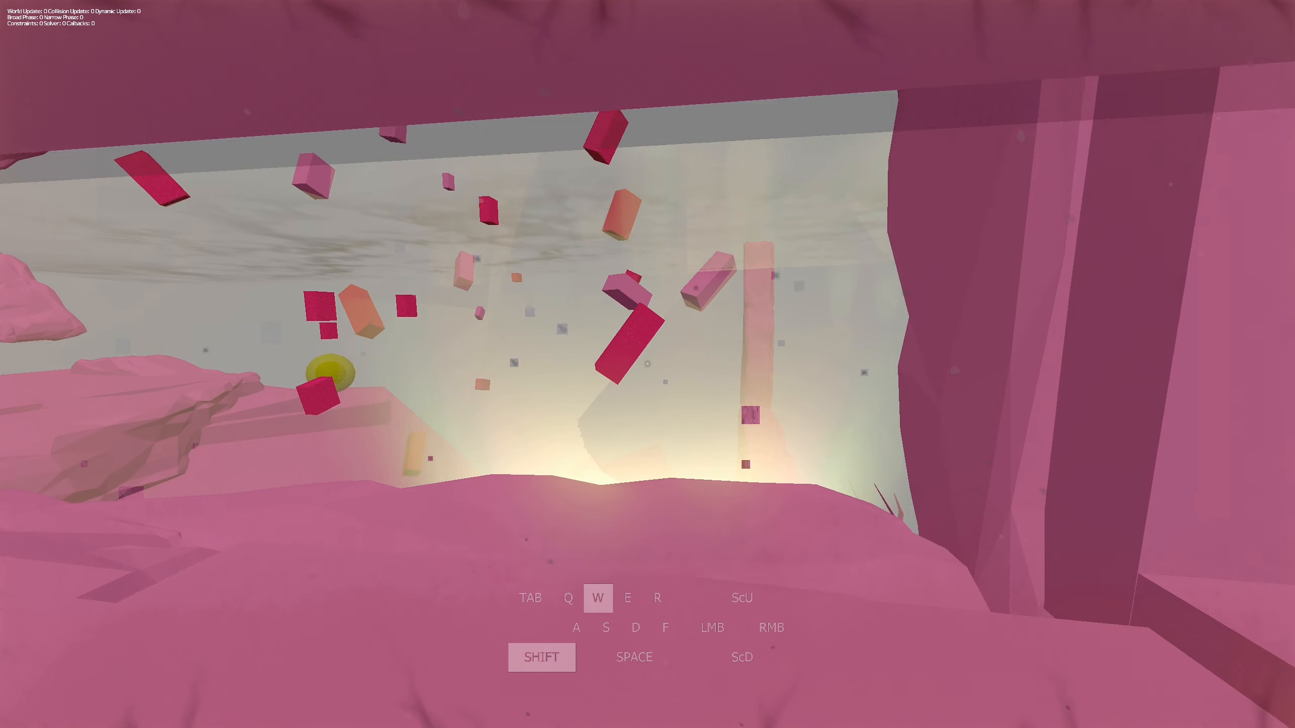
Grab the floating pink plank in debug view, step onto it, and release it.
left_click(712, 628)
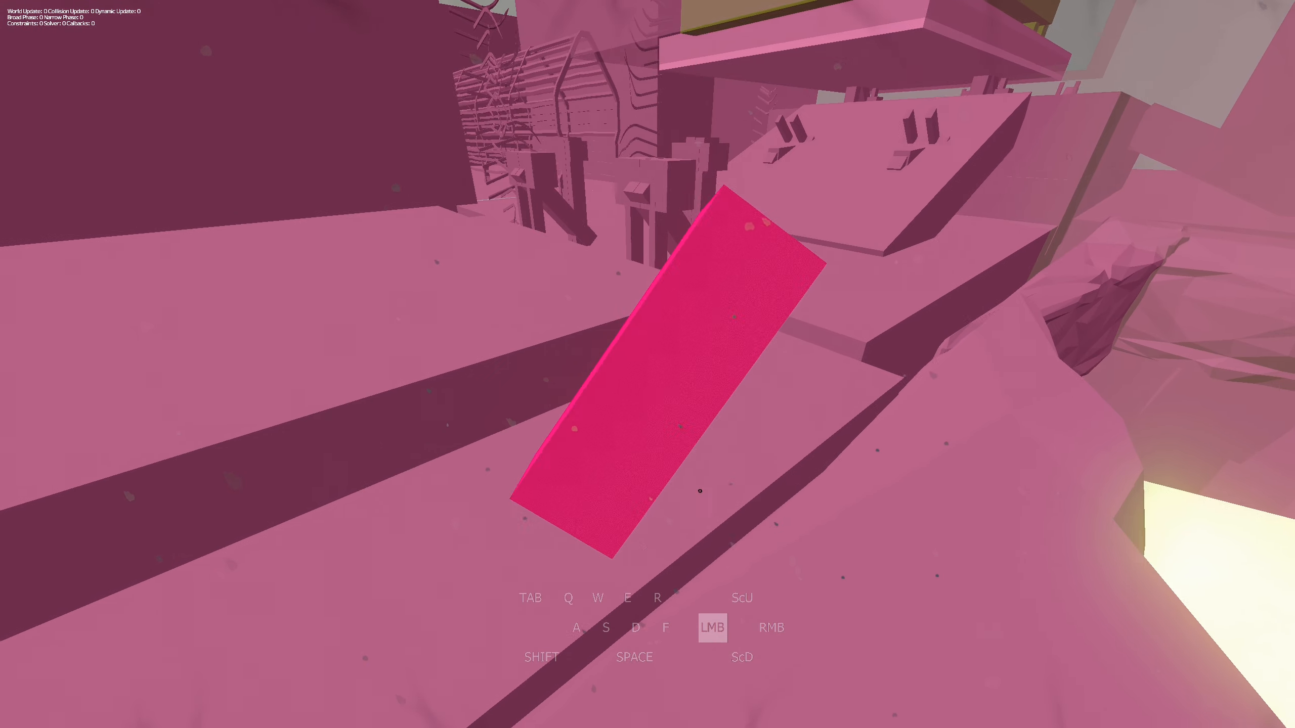
key("w")
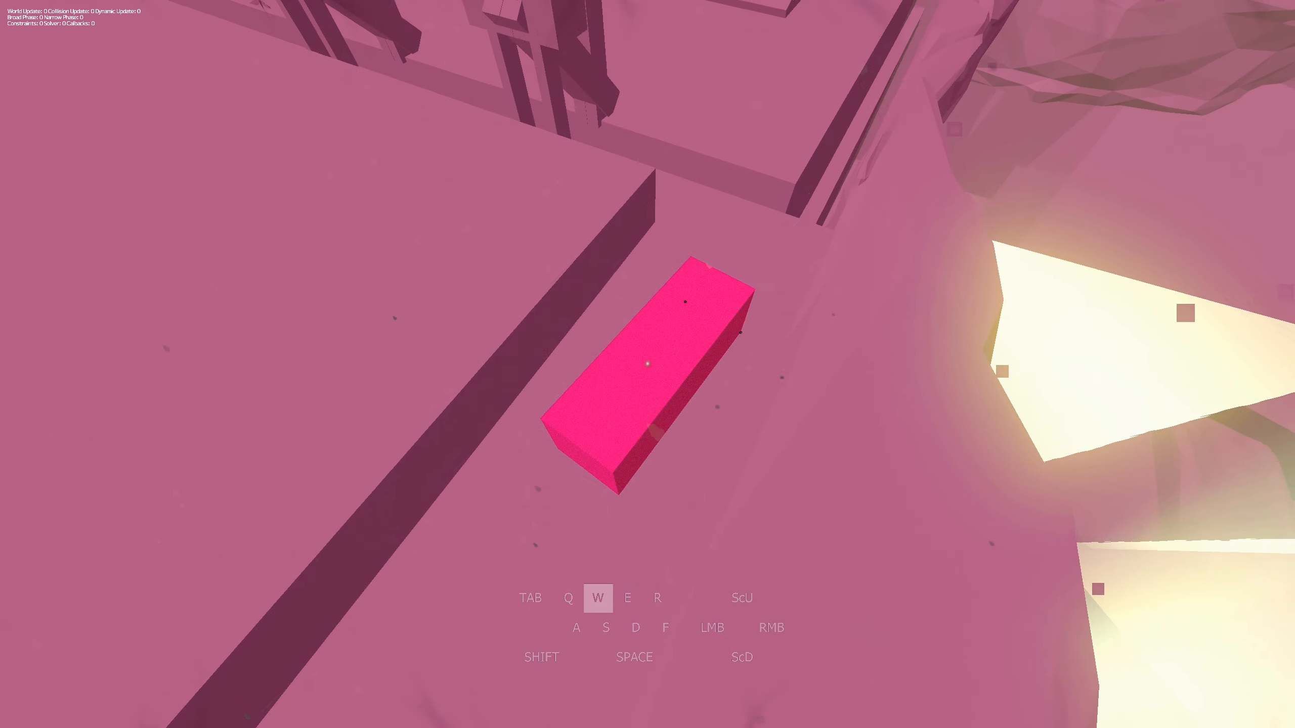
left_click(711, 628)
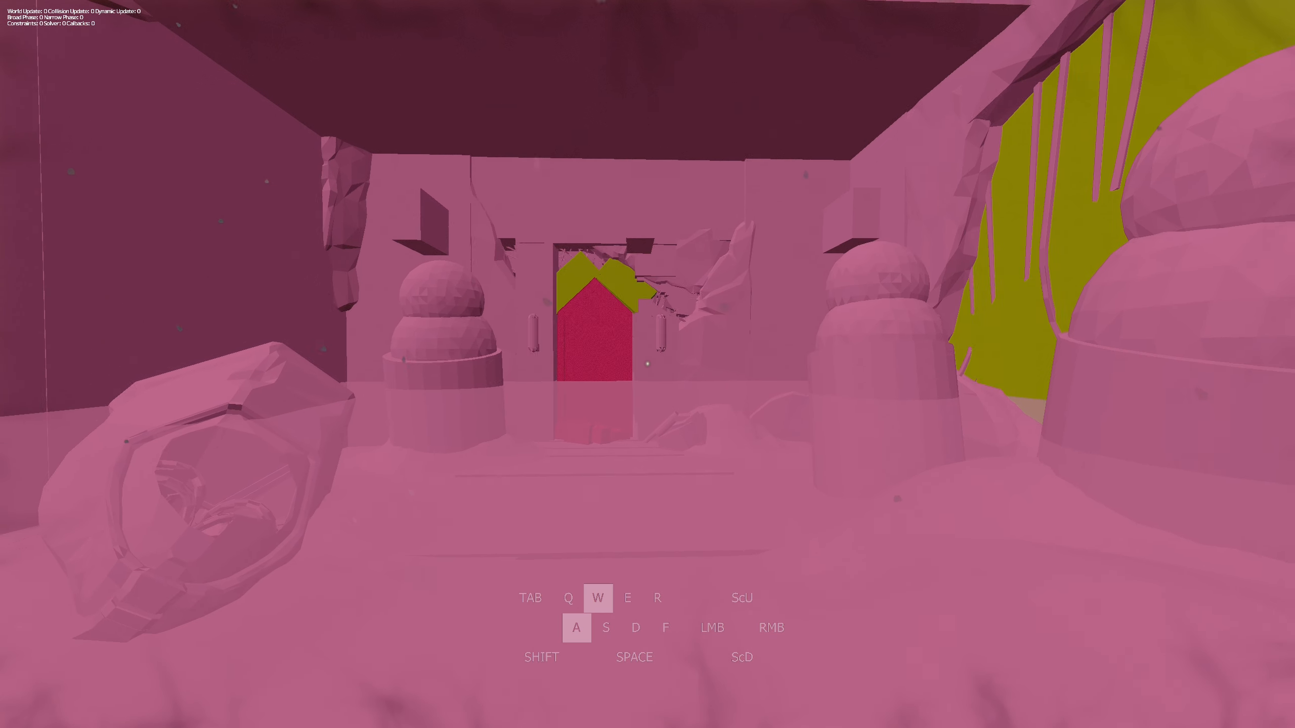
Leave debug view for the normal view and fly forward over the dark city.
key("w")
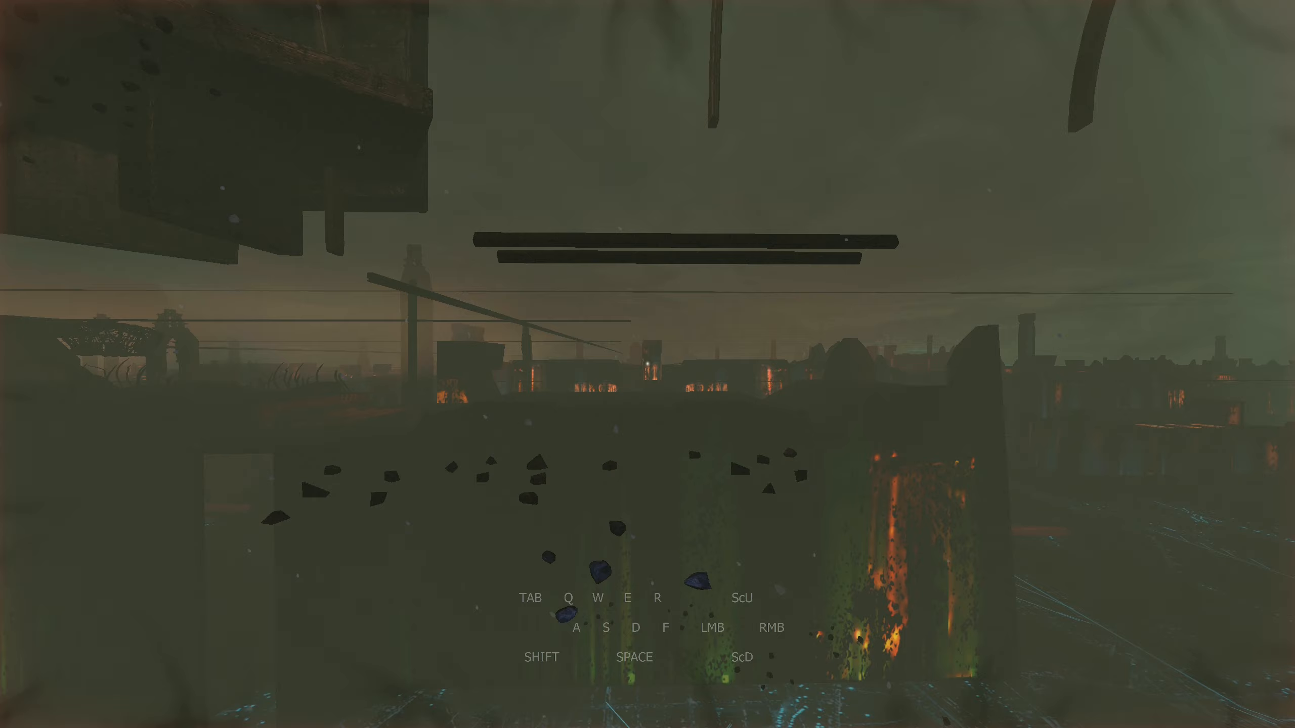
key("W")
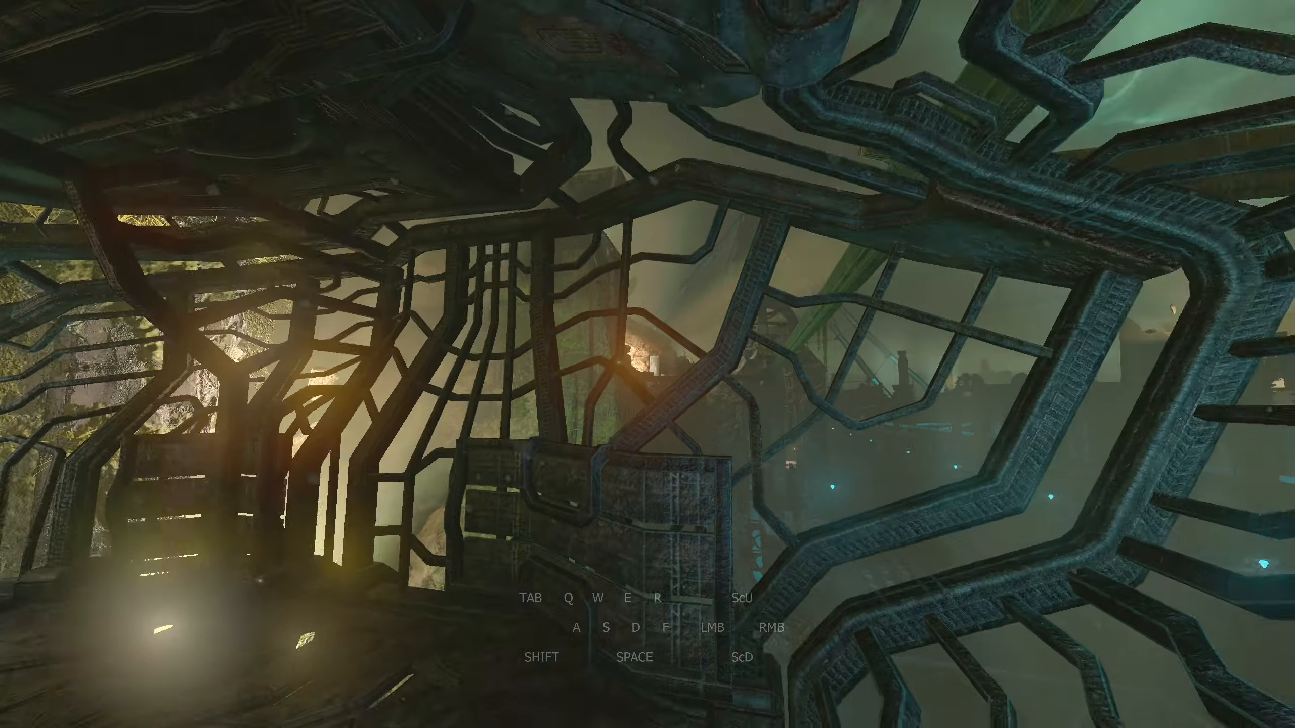
Fly forward through the rusted lattice cage and out above the city.
key("w")
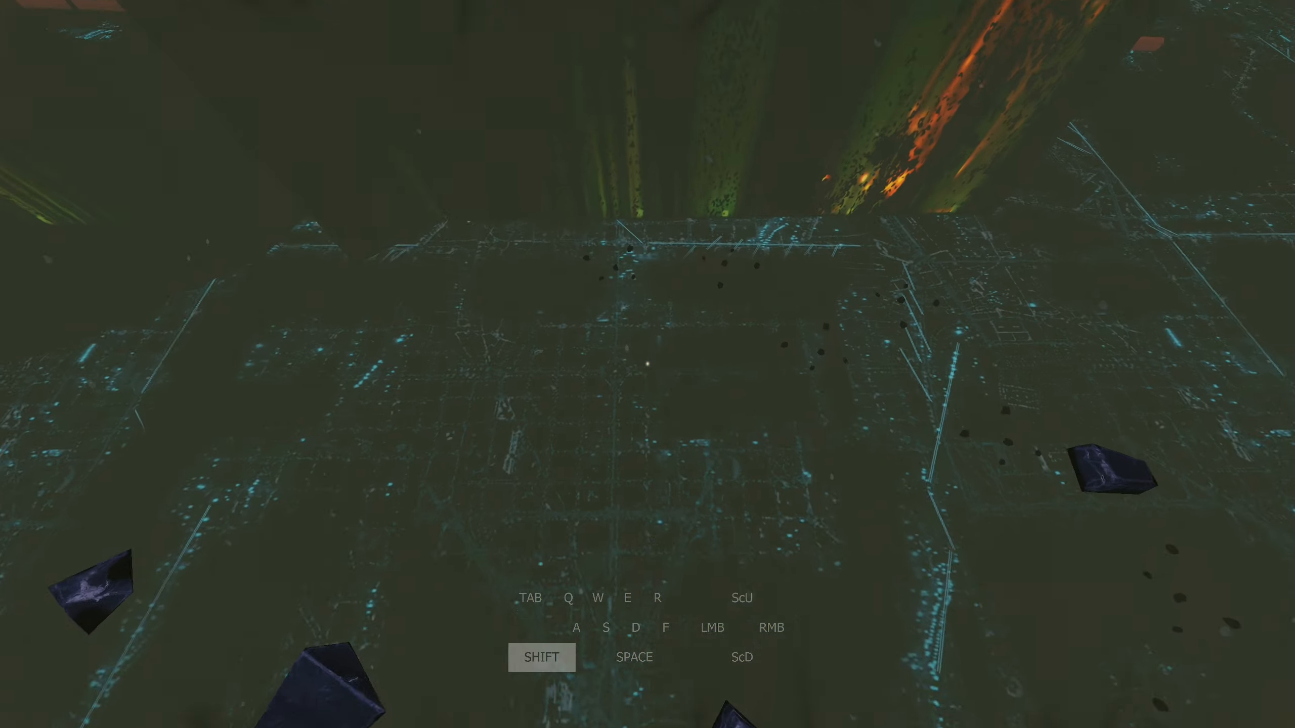
Speed forward over the glowing grid and veer left toward the lit building wall.
key("w")
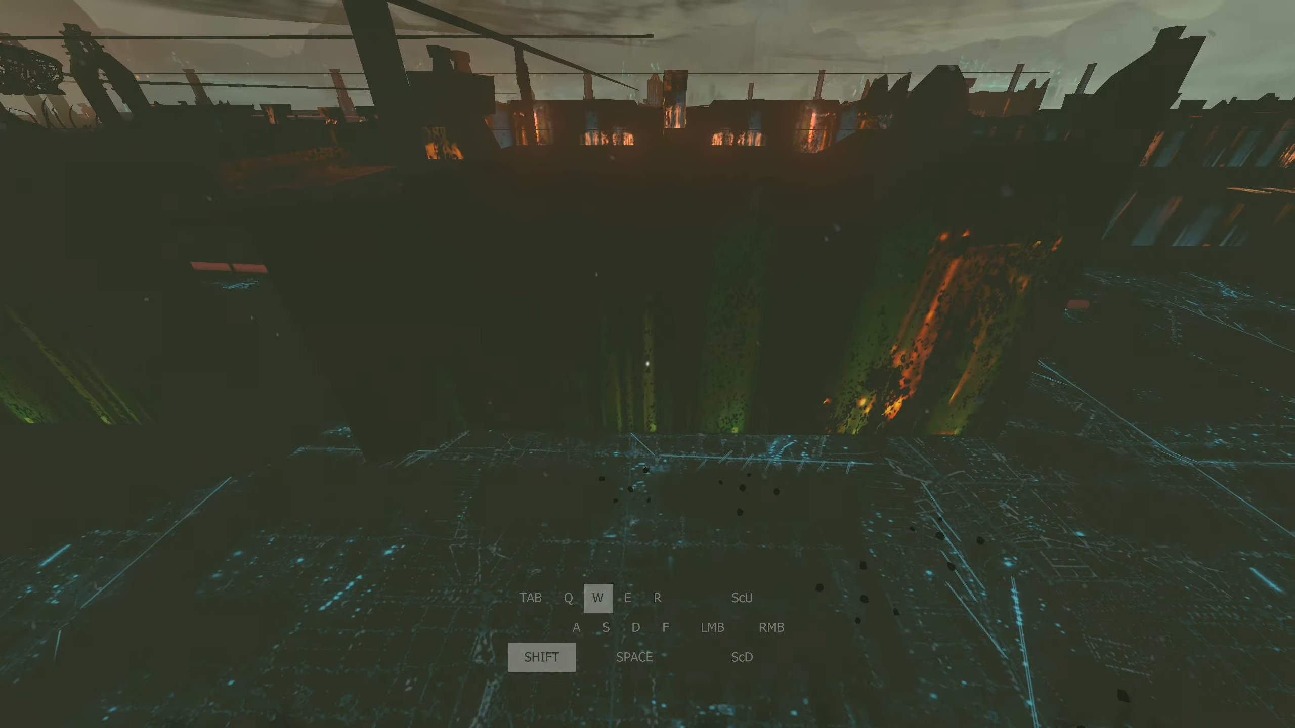
key("a")
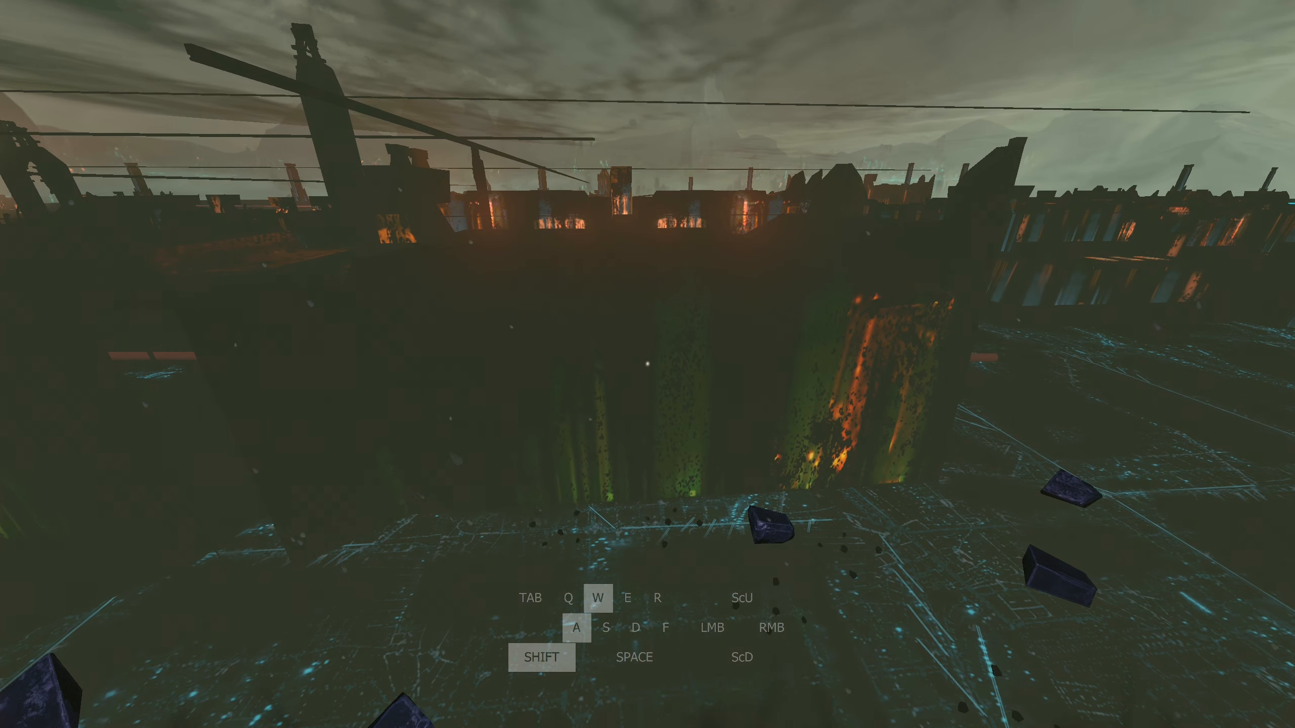